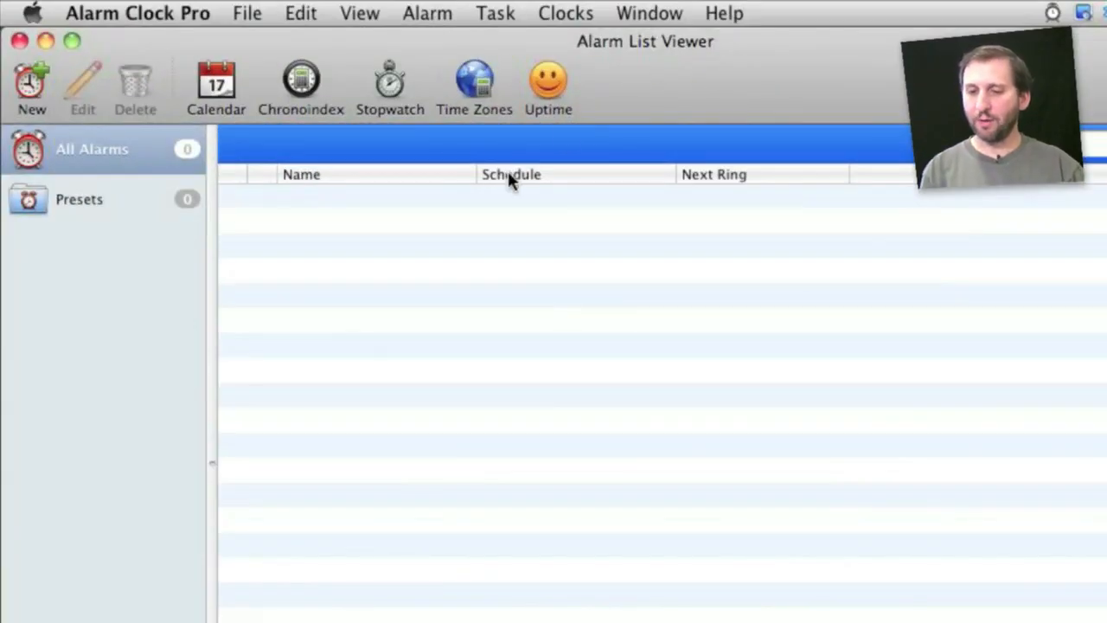
mouse_move(384, 370)
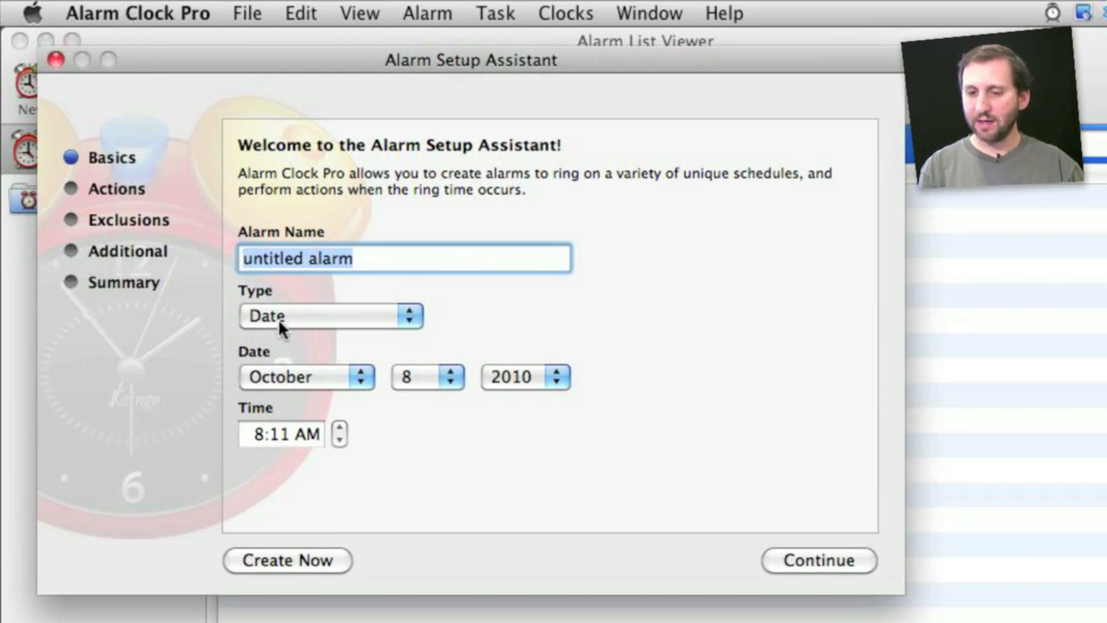
mouse_move(298, 319)
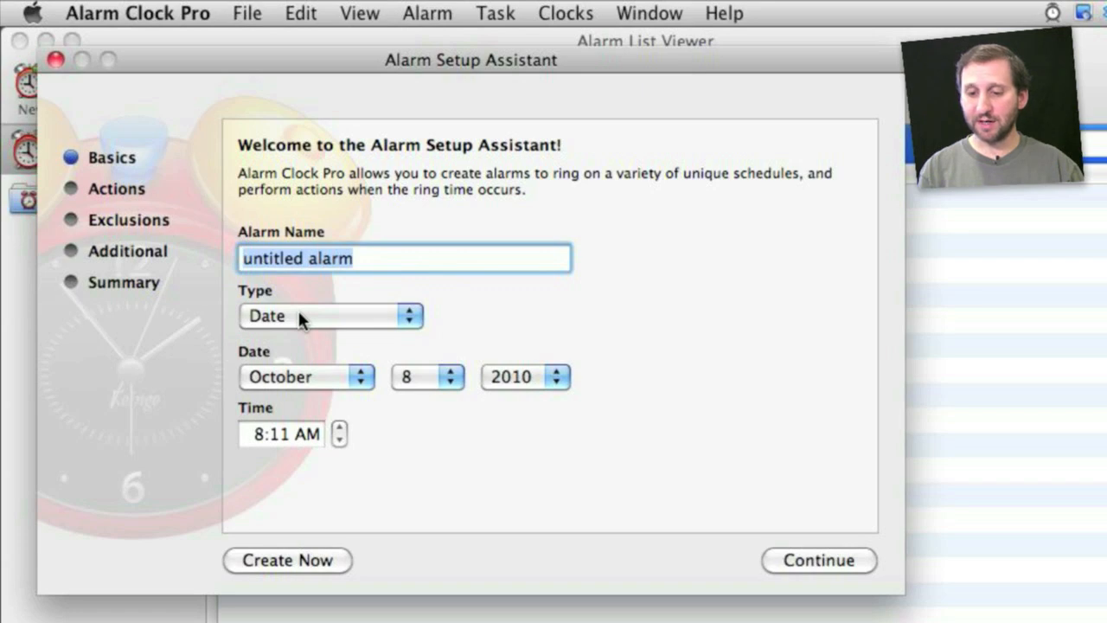
click(329, 314)
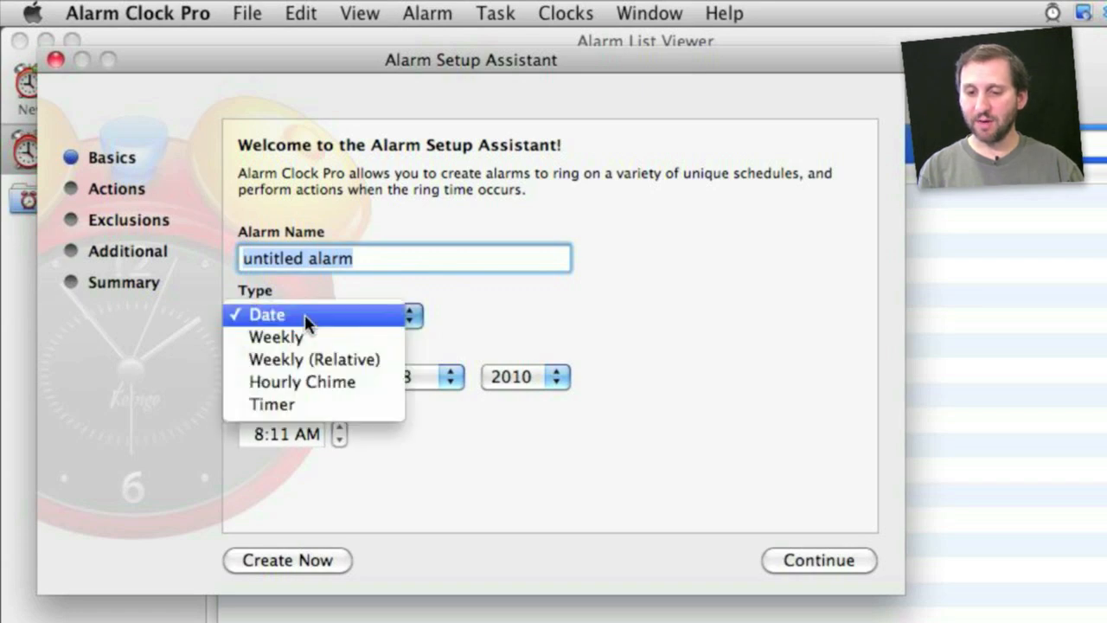
mouse_move(303, 336)
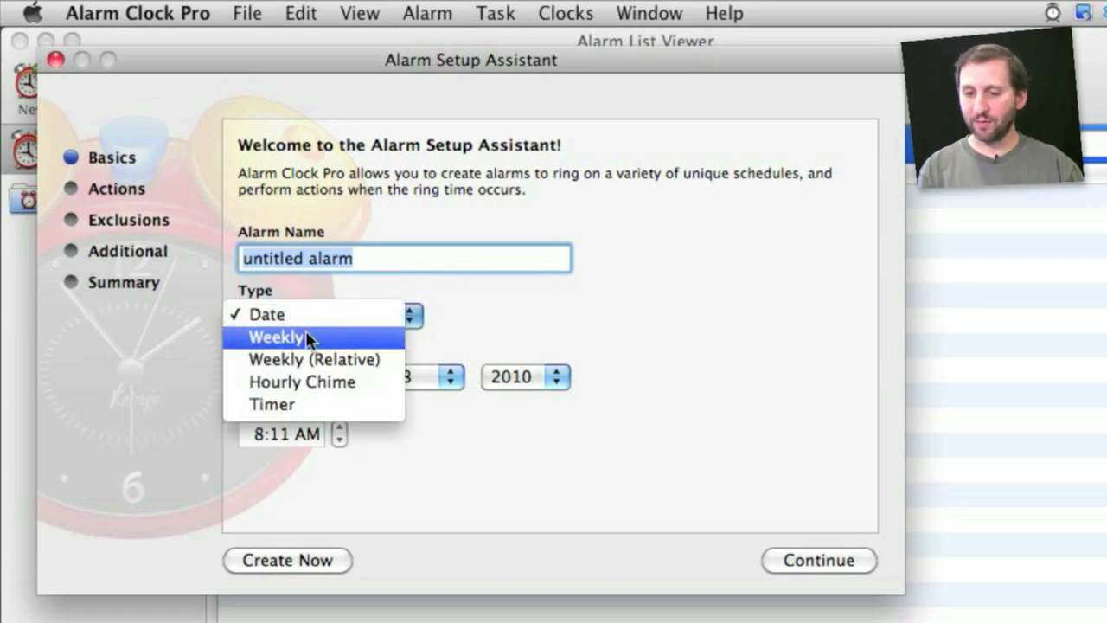
mouse_move(303, 382)
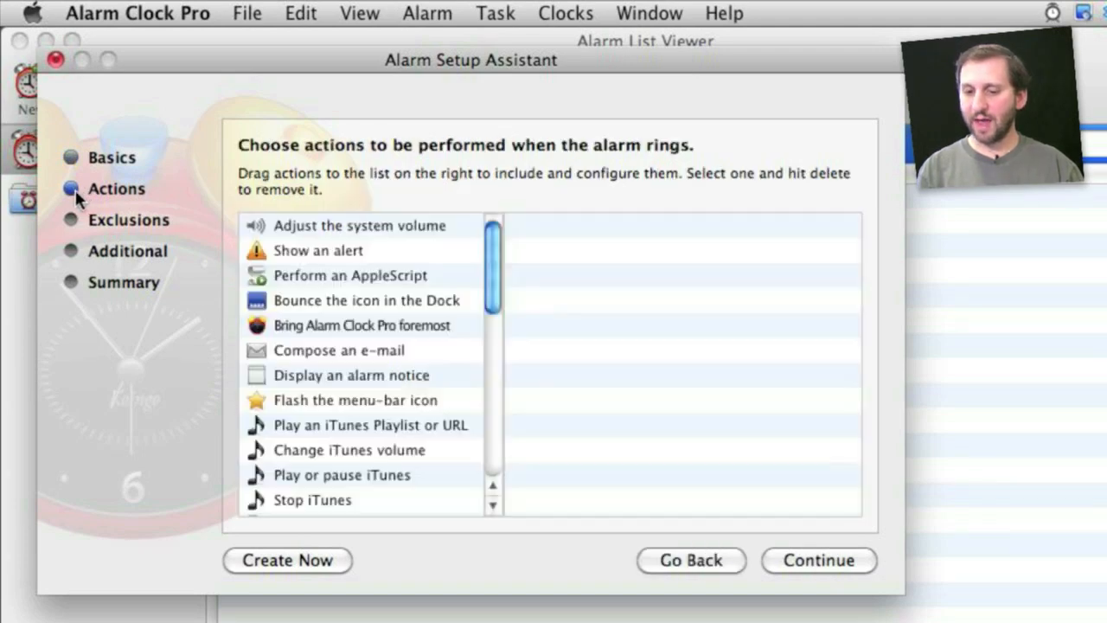
mouse_move(474, 274)
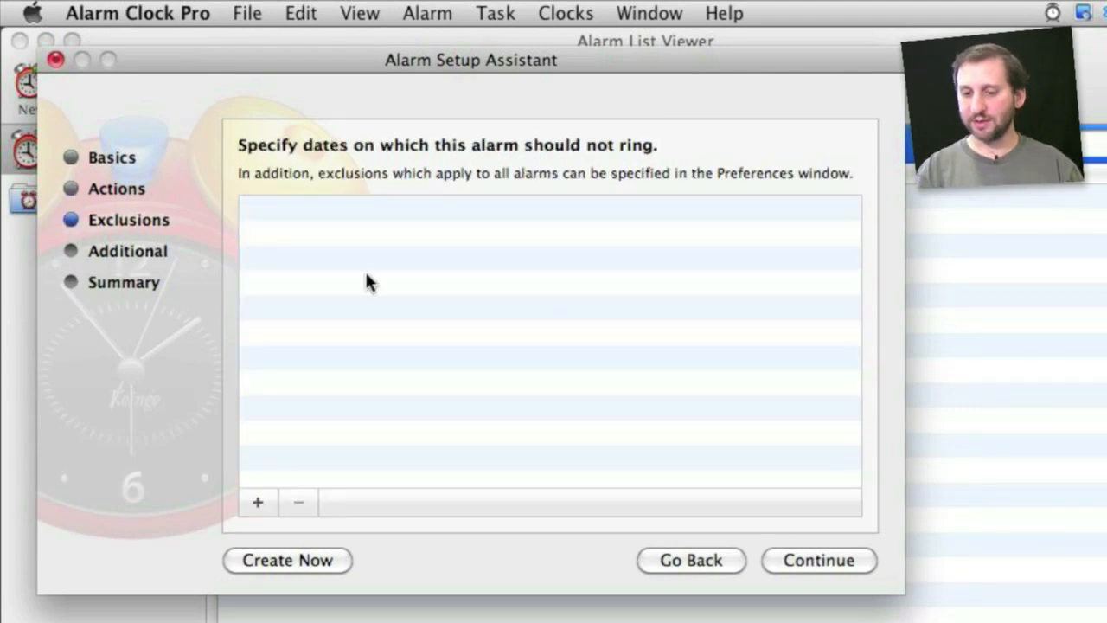
mouse_move(268, 291)
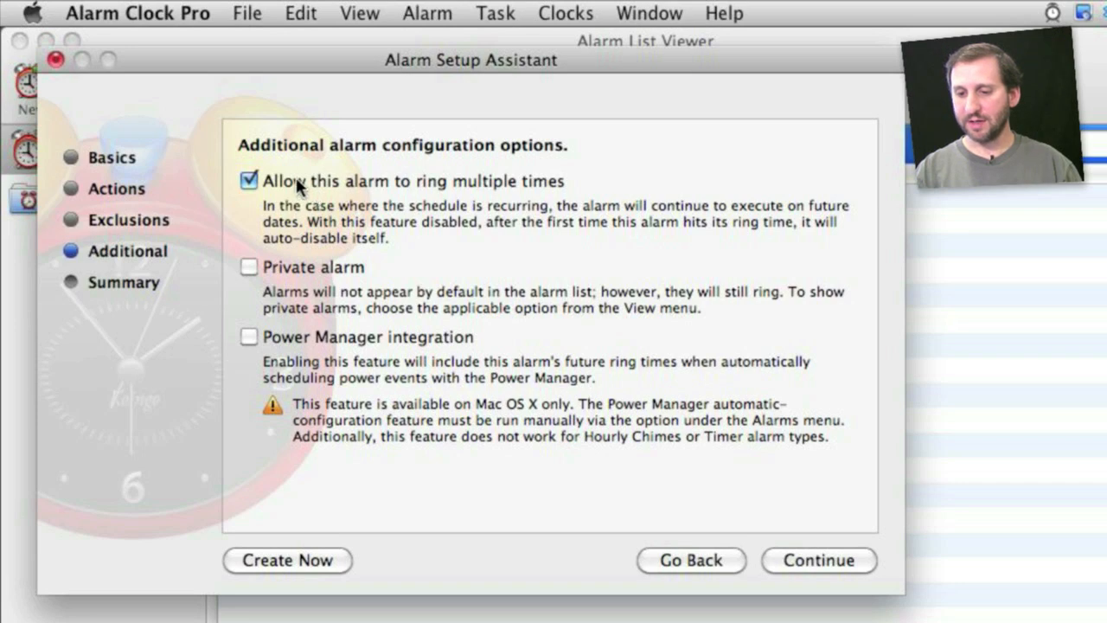
mouse_move(332, 349)
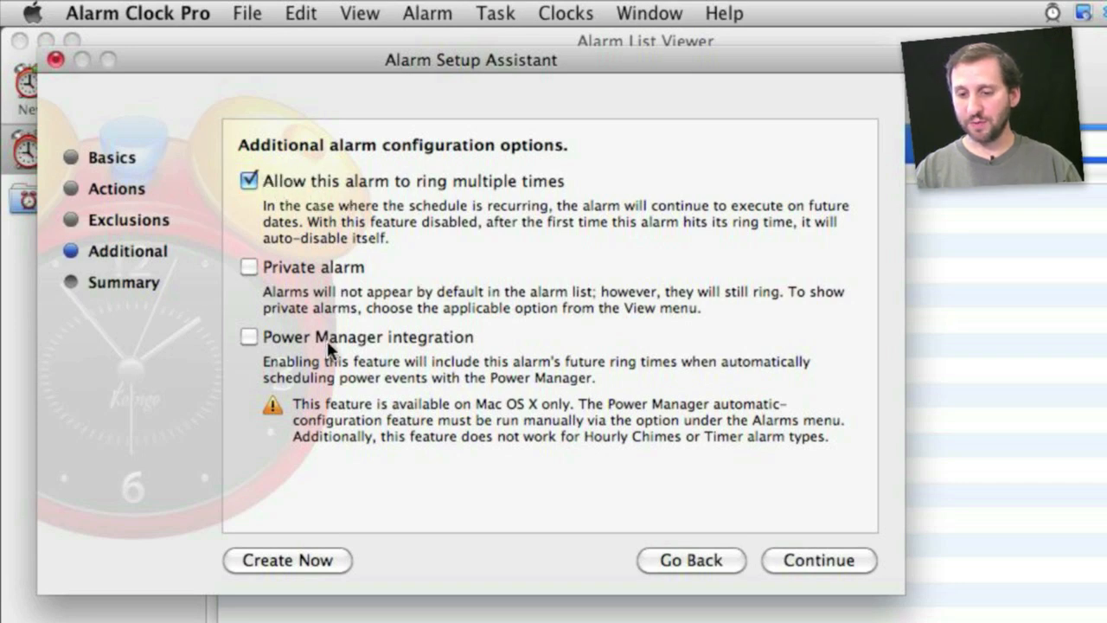
mouse_move(251, 325)
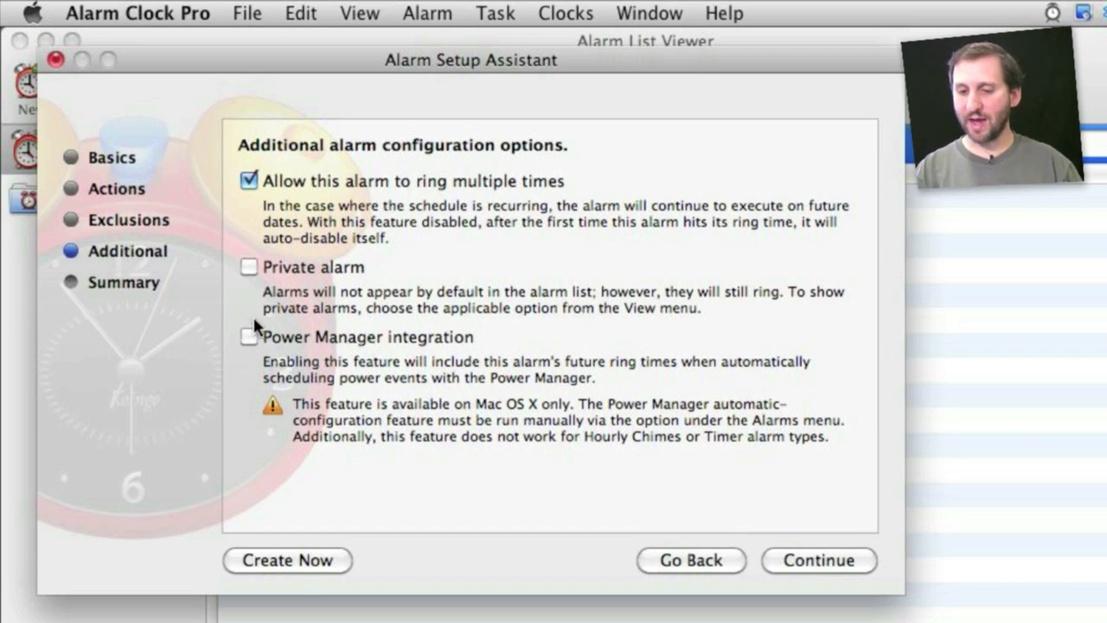
mouse_move(366, 364)
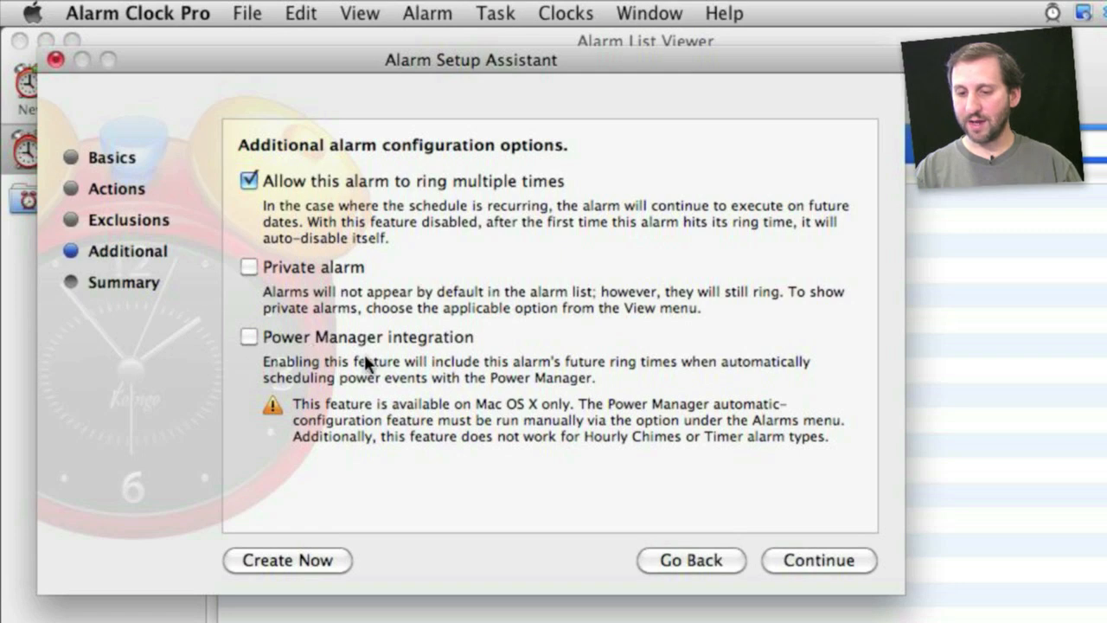
mouse_move(326, 358)
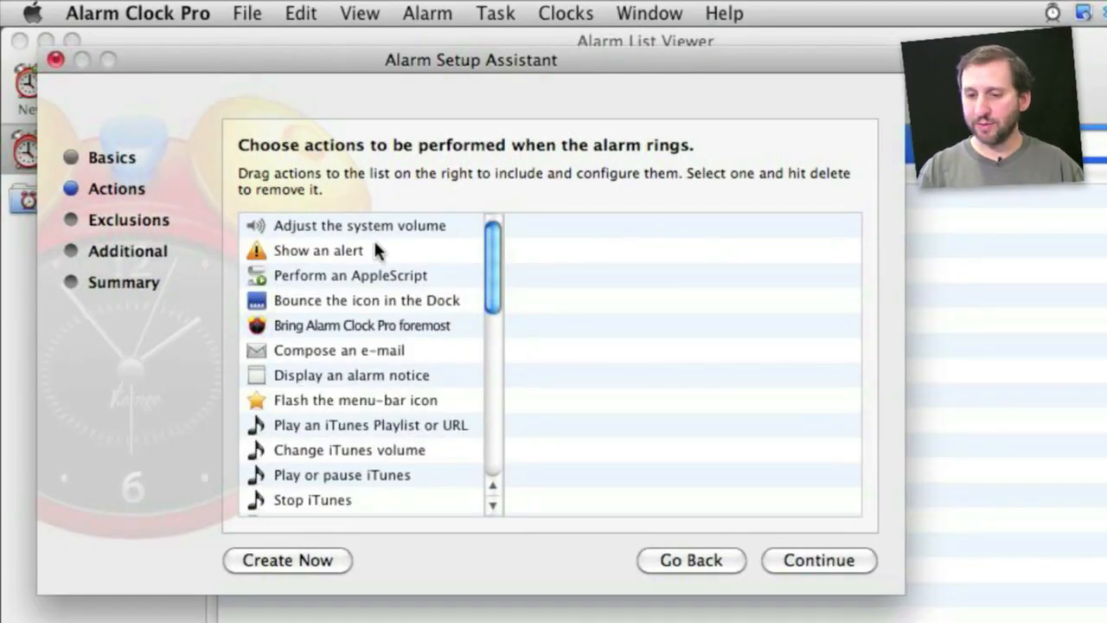
Highlight the system volume, alert, alarm notice and compose e-mail actions in turn
click(359, 225)
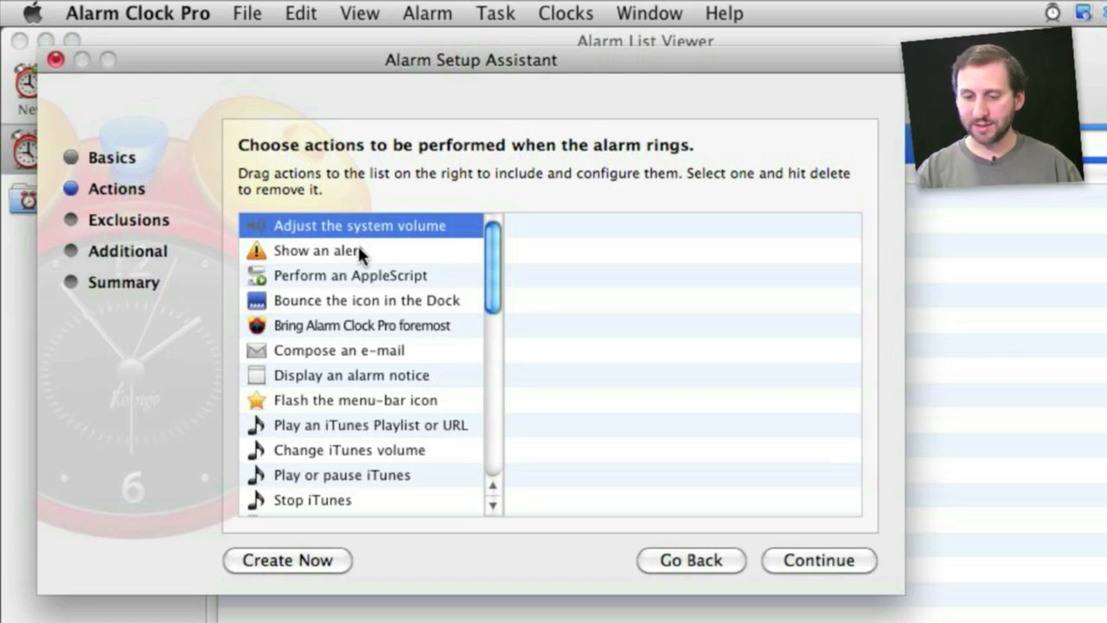
click(319, 249)
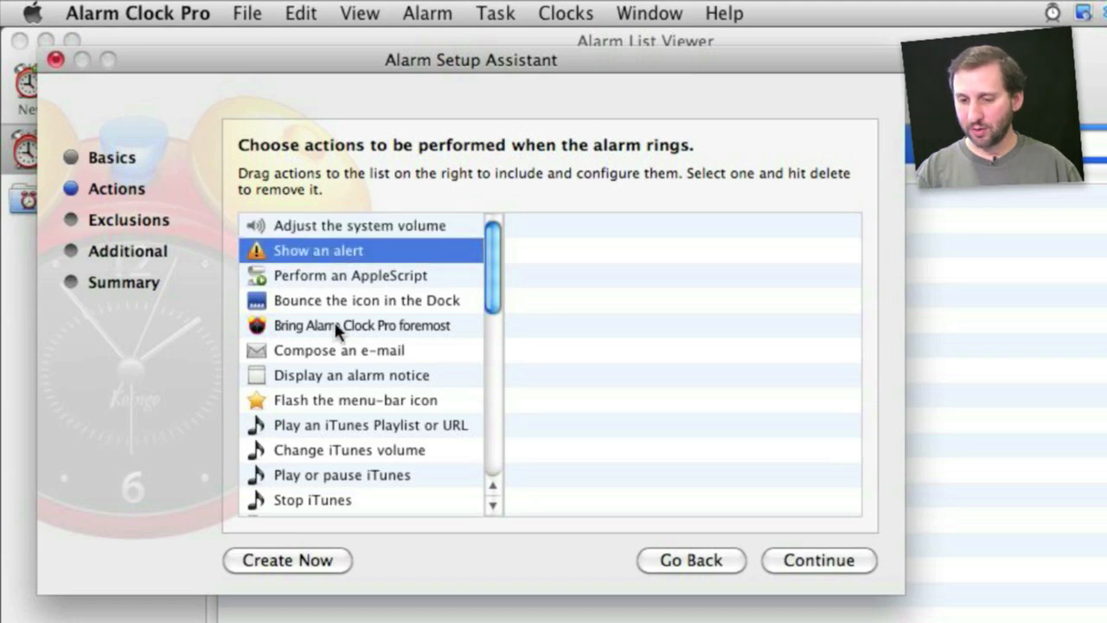
click(351, 374)
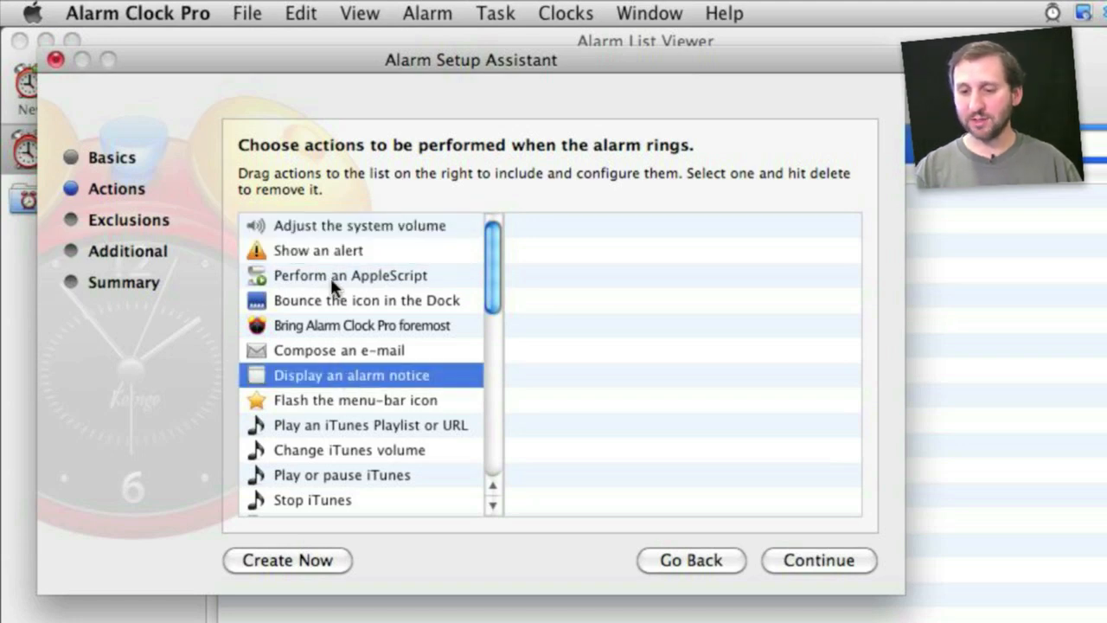
mouse_move(338, 256)
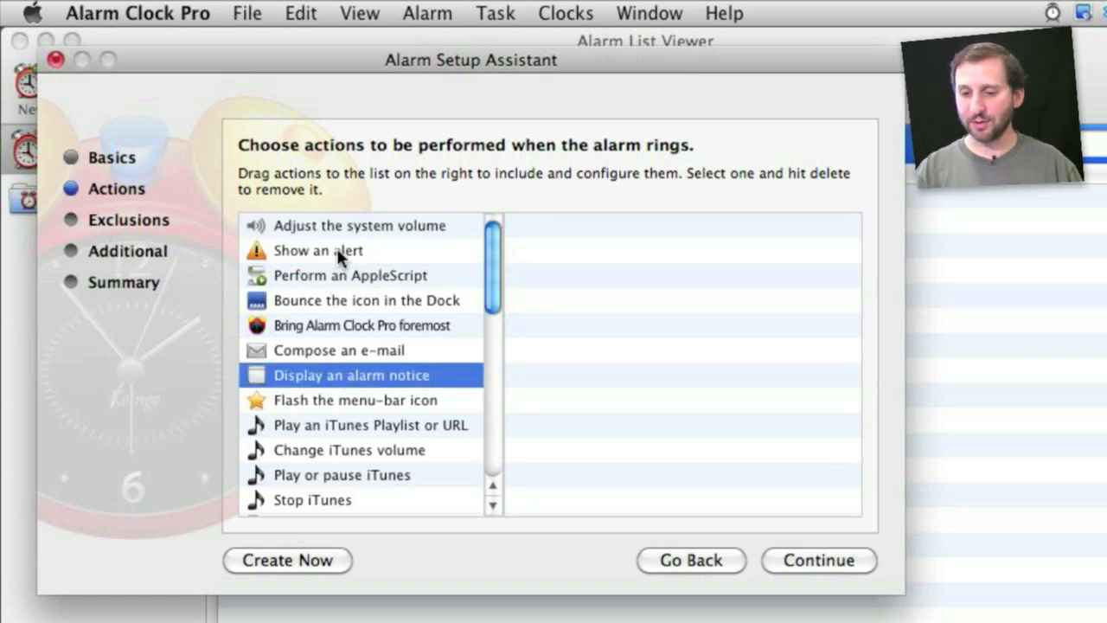
mouse_move(363, 367)
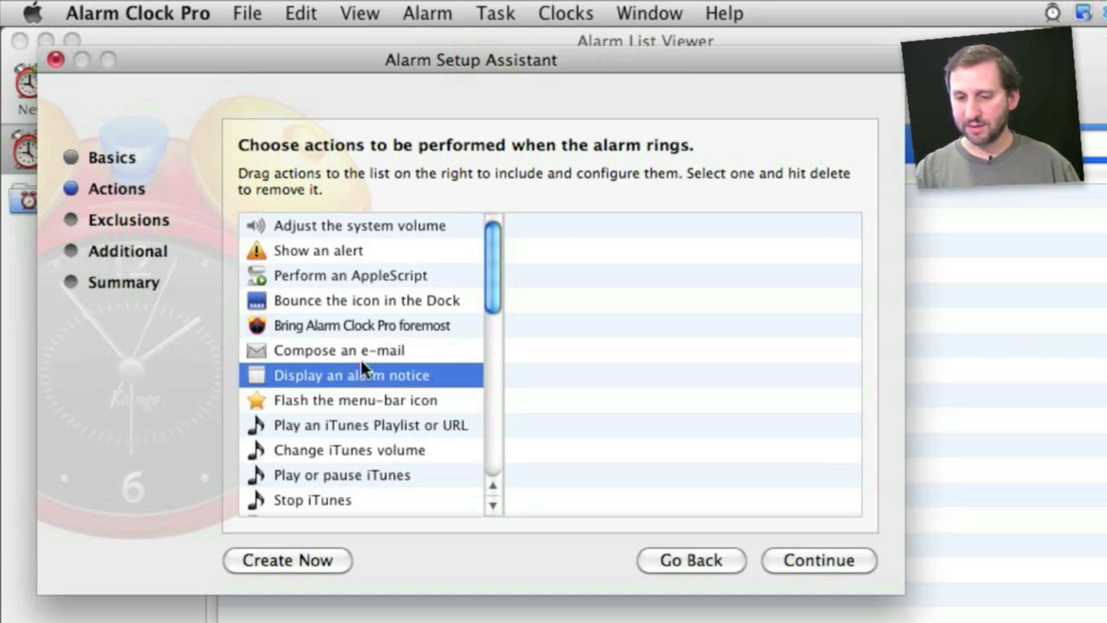
click(339, 350)
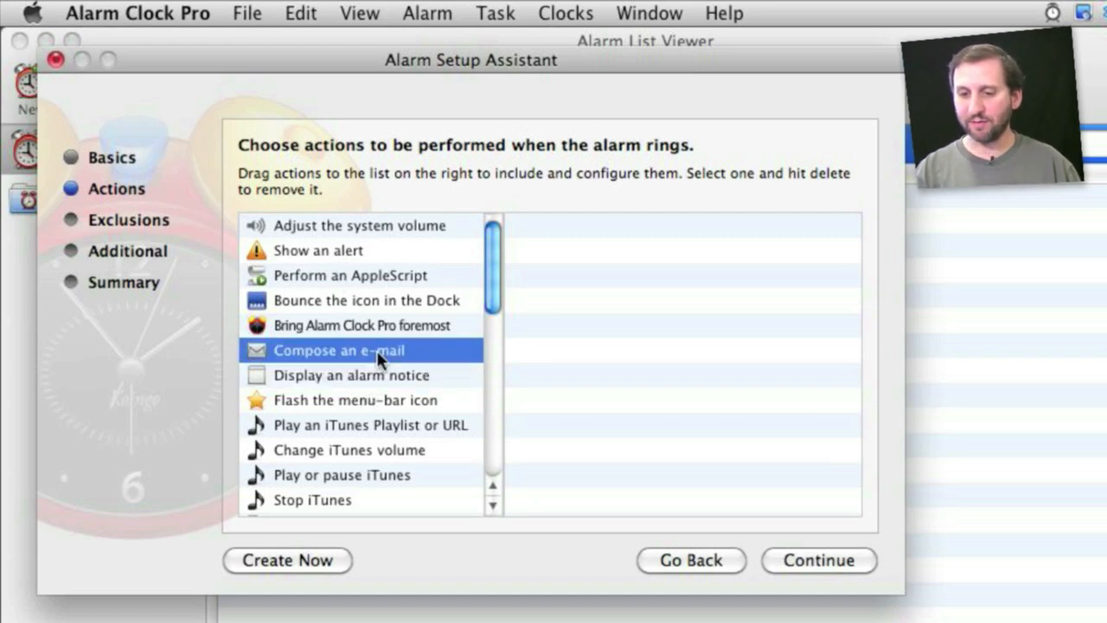
mouse_move(262, 357)
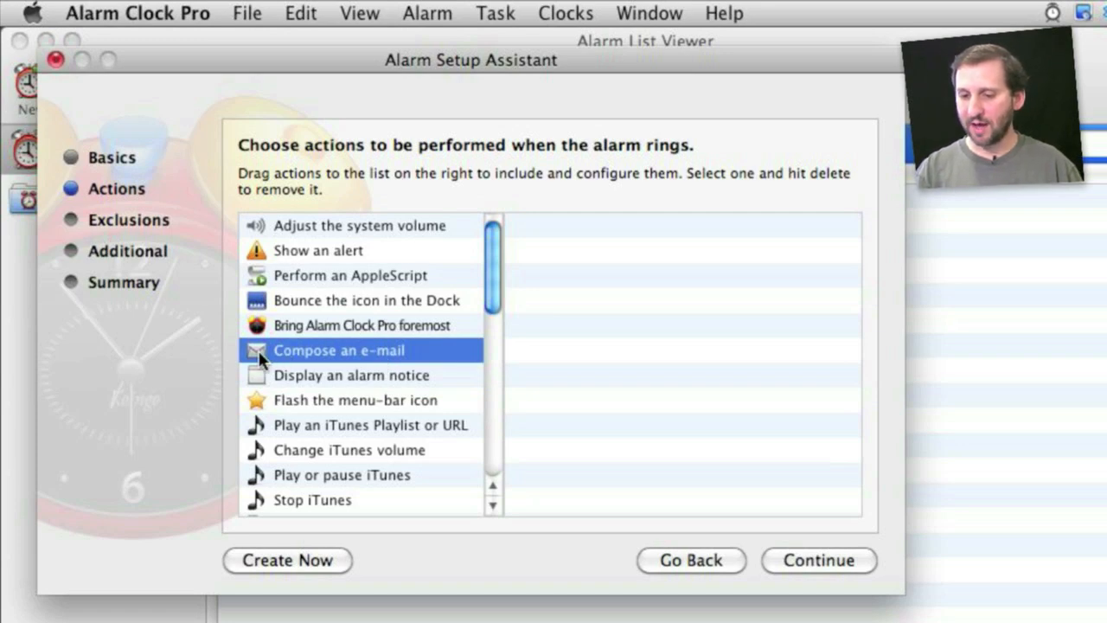
Add 'Compose an e-mail' and 'Go to a URL' to the alarm's actions, cancelling their setup dialogs
double_click(339, 349)
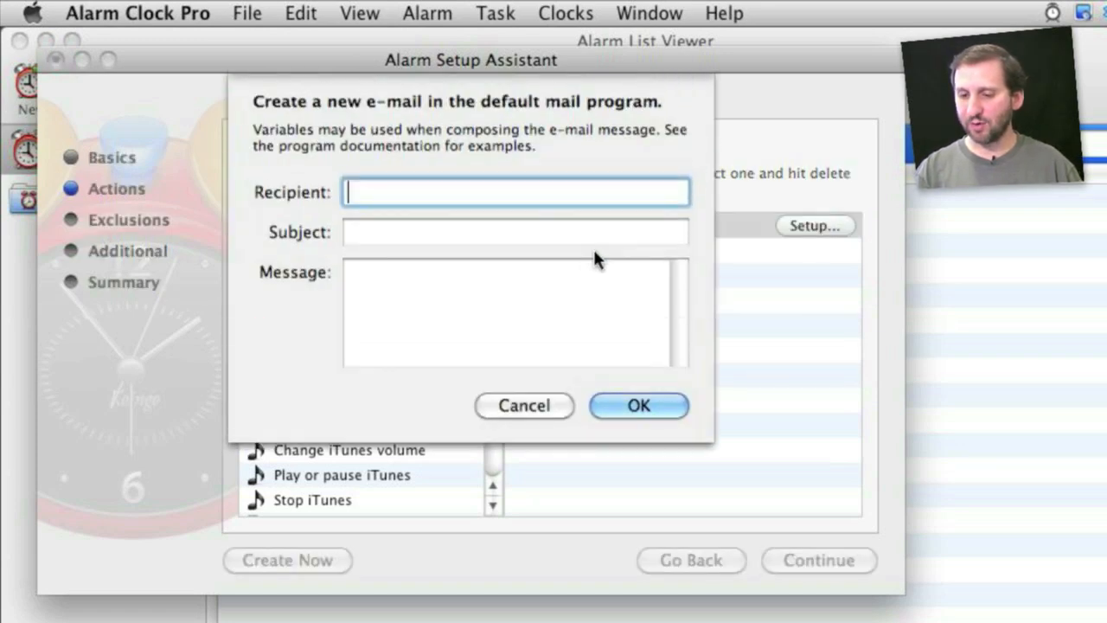
mouse_move(412, 349)
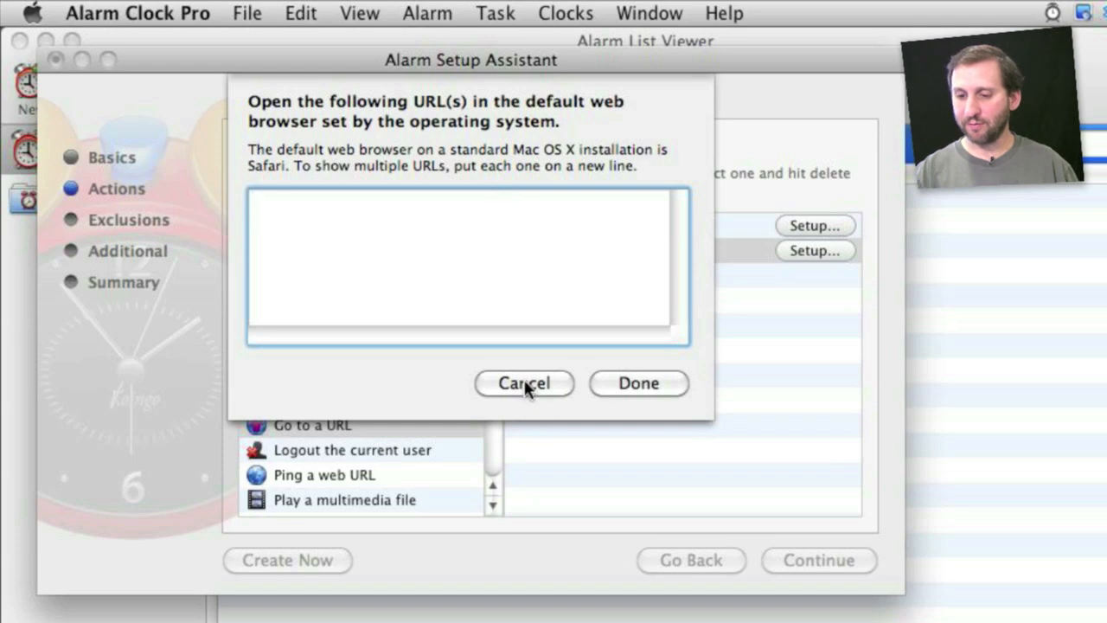
click(523, 384)
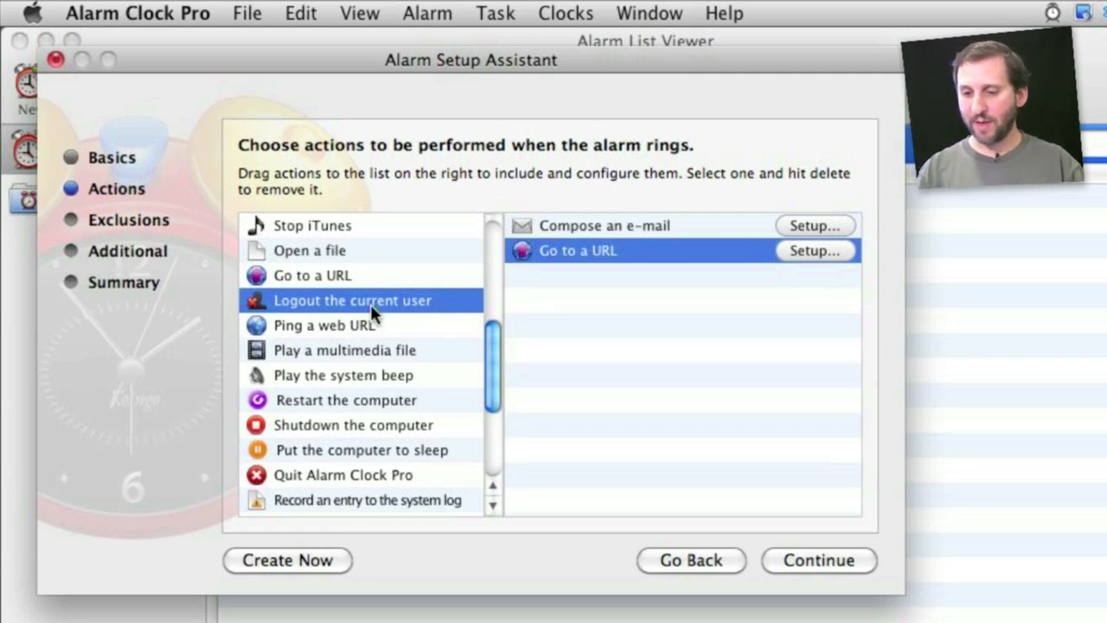
mouse_move(401, 363)
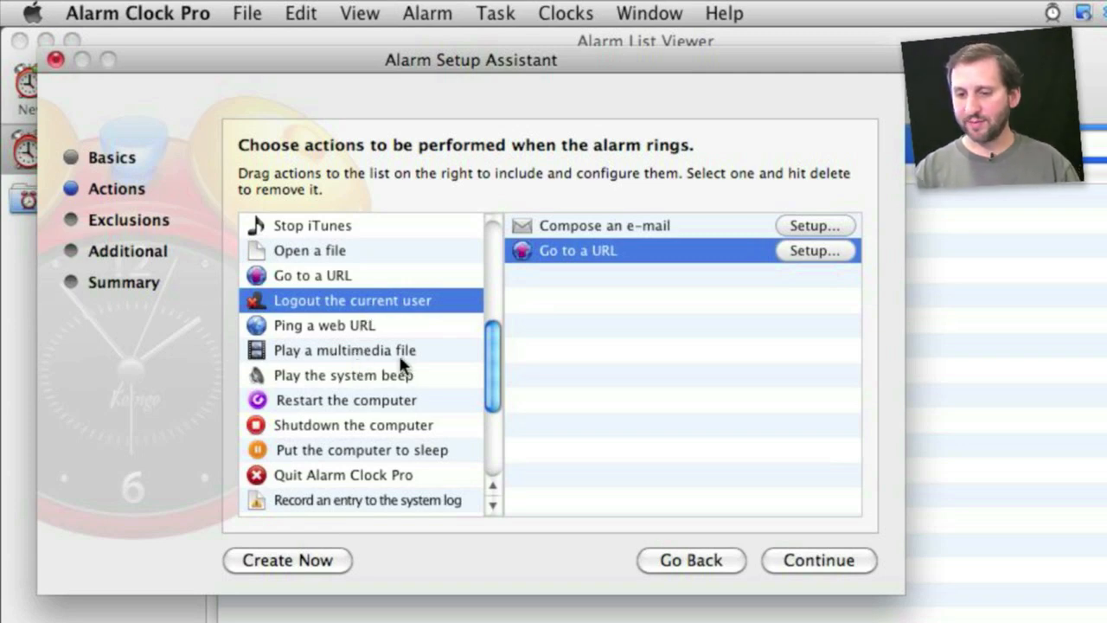
Highlight 'Play a multimedia file' and browse the actions list before closing the assistant
click(345, 349)
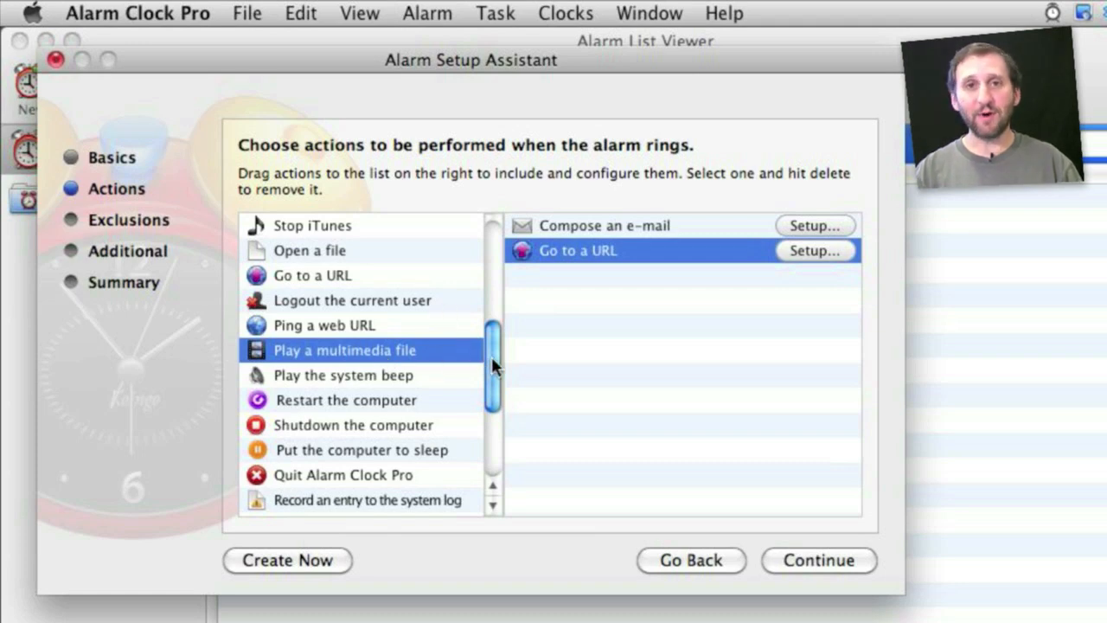
scroll(up, 3)
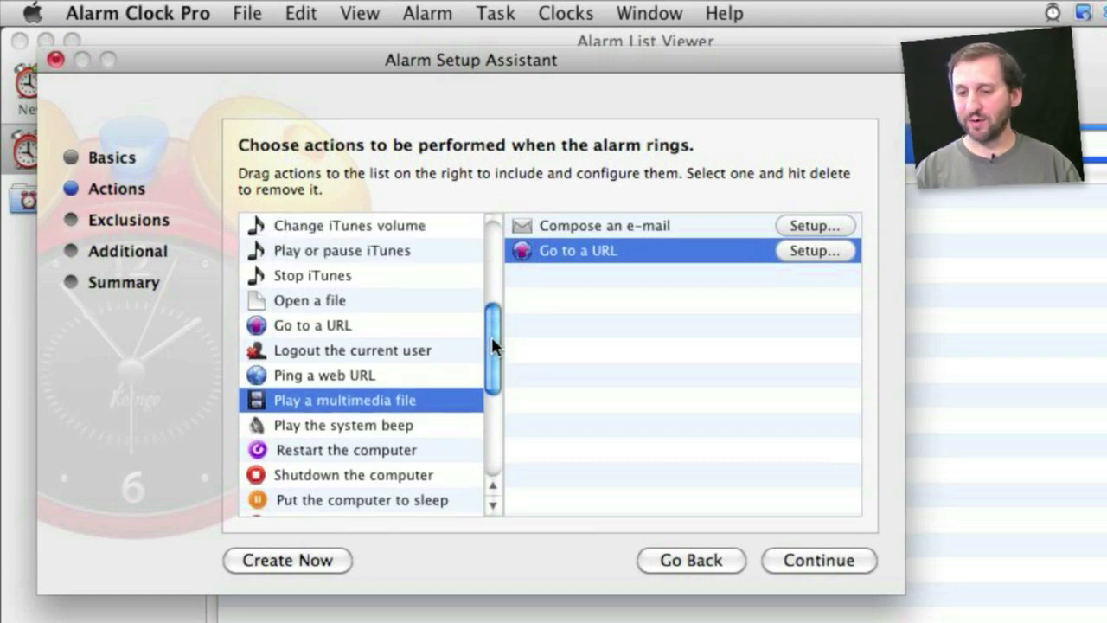
scroll(down, 3)
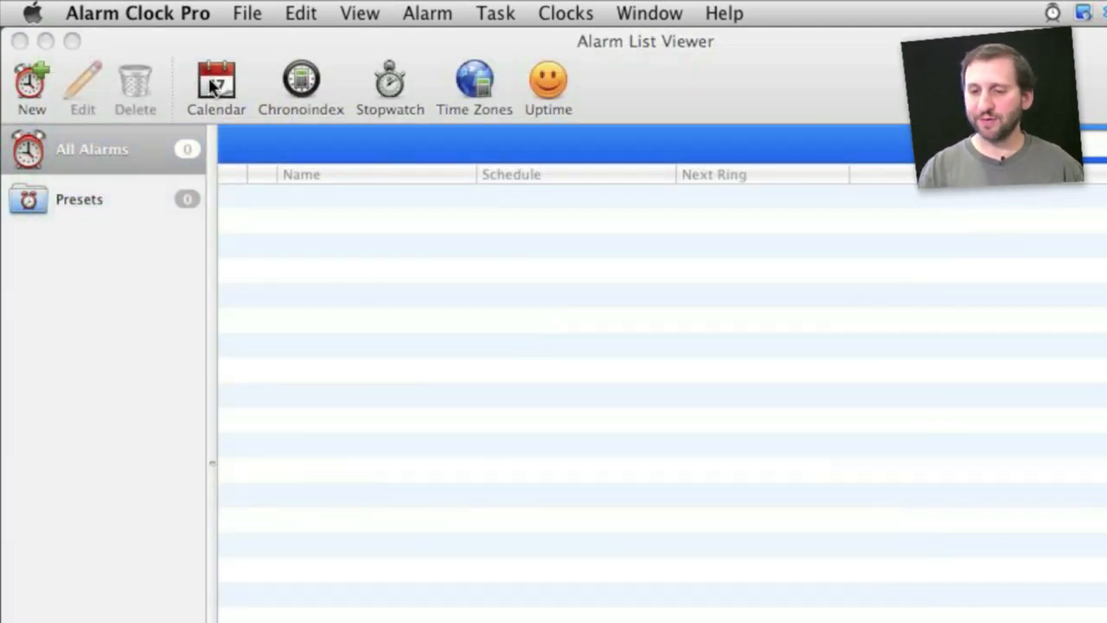
click(216, 87)
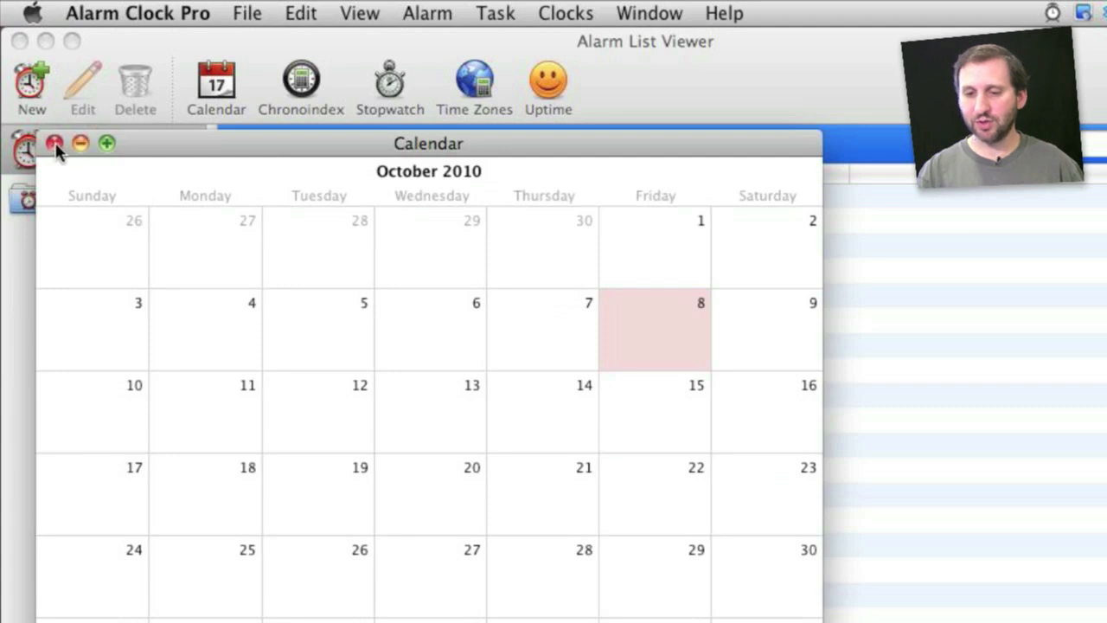
click(389, 83)
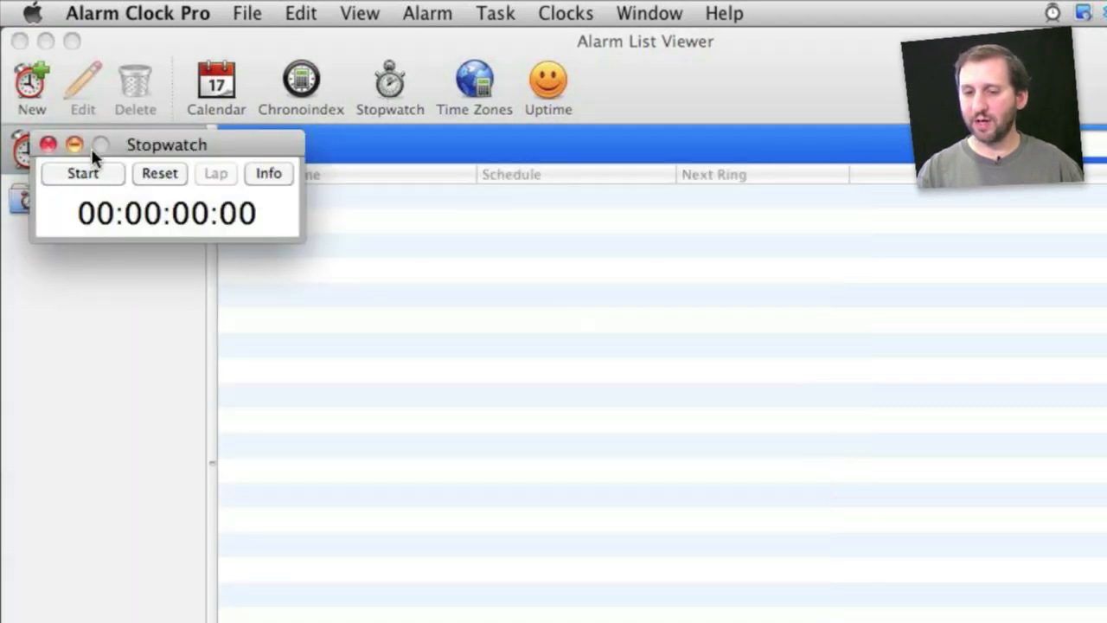
click(49, 146)
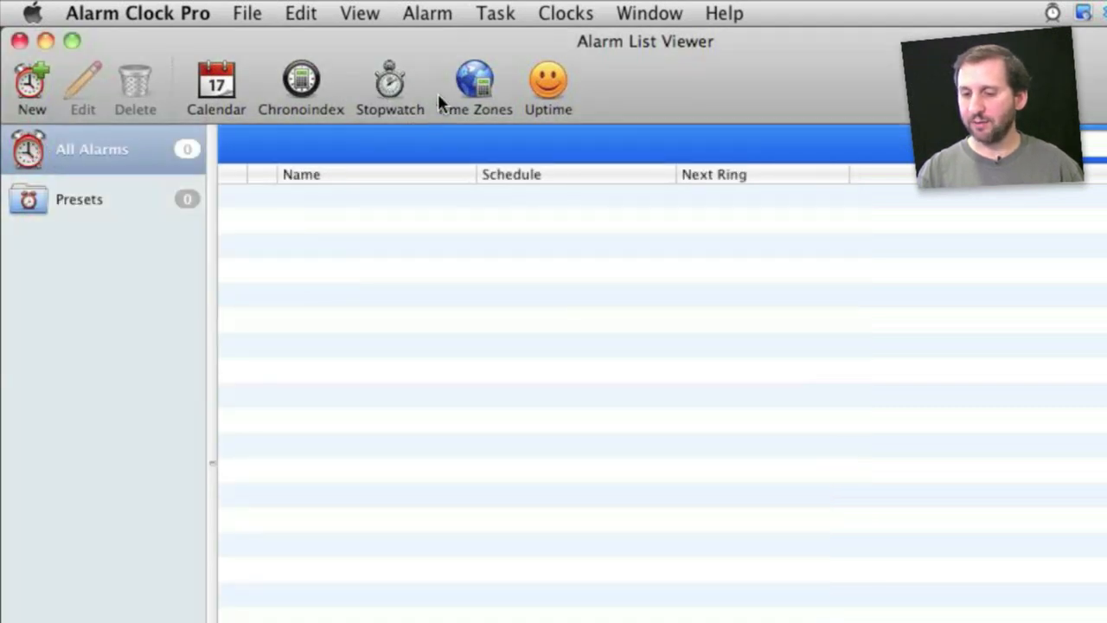
click(474, 87)
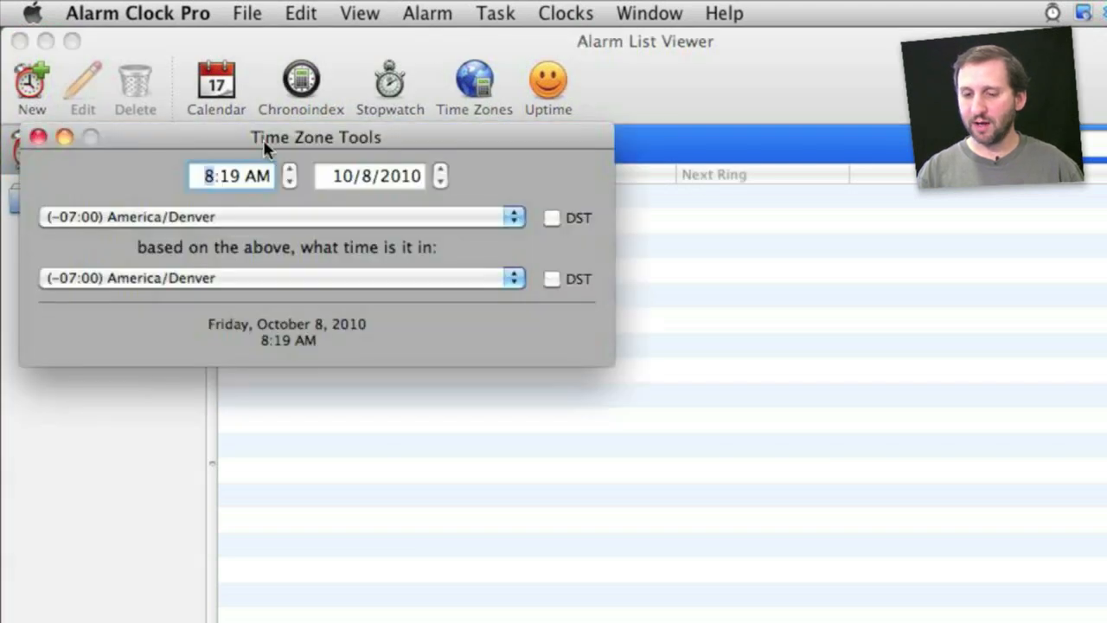
click(565, 14)
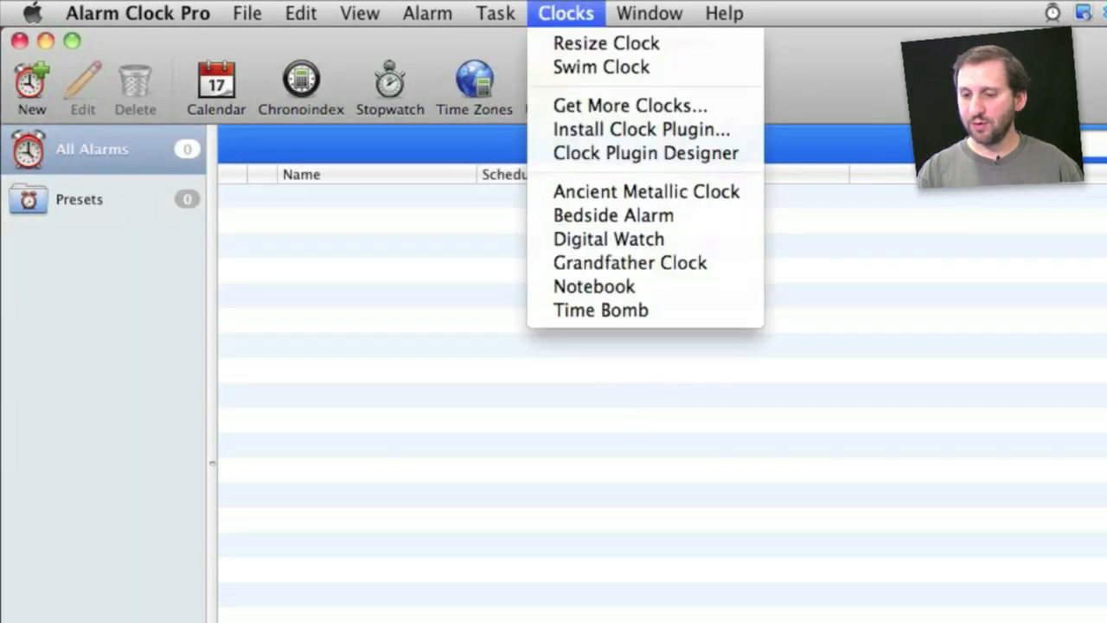
Show the Ancient Metallic Clock, move it higher on screen, then hide it again
click(647, 191)
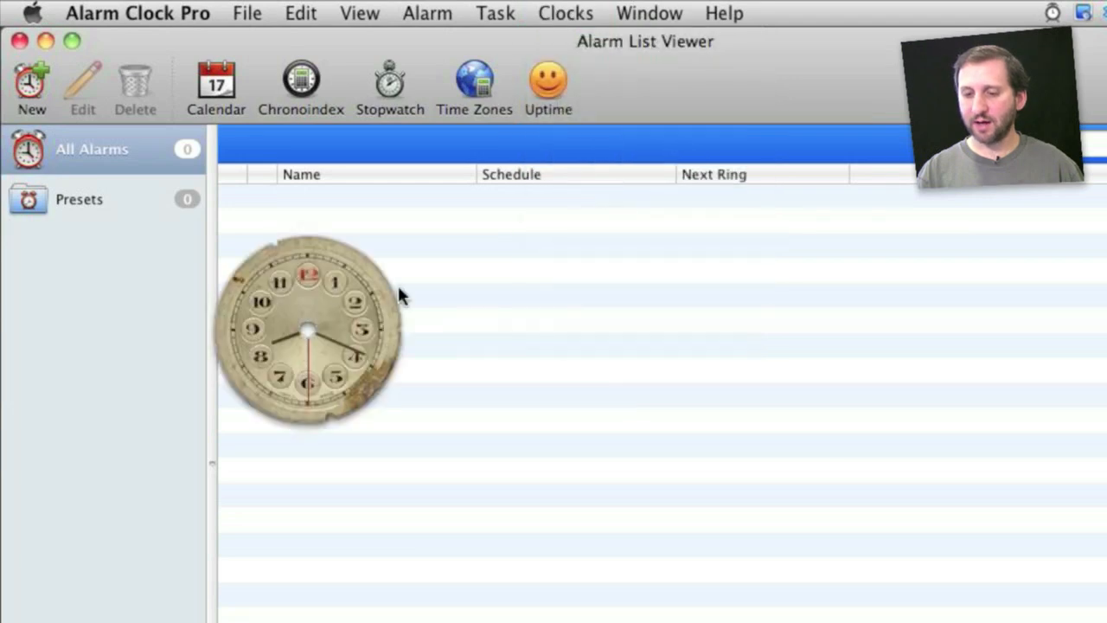
drag(308, 328, 408, 240)
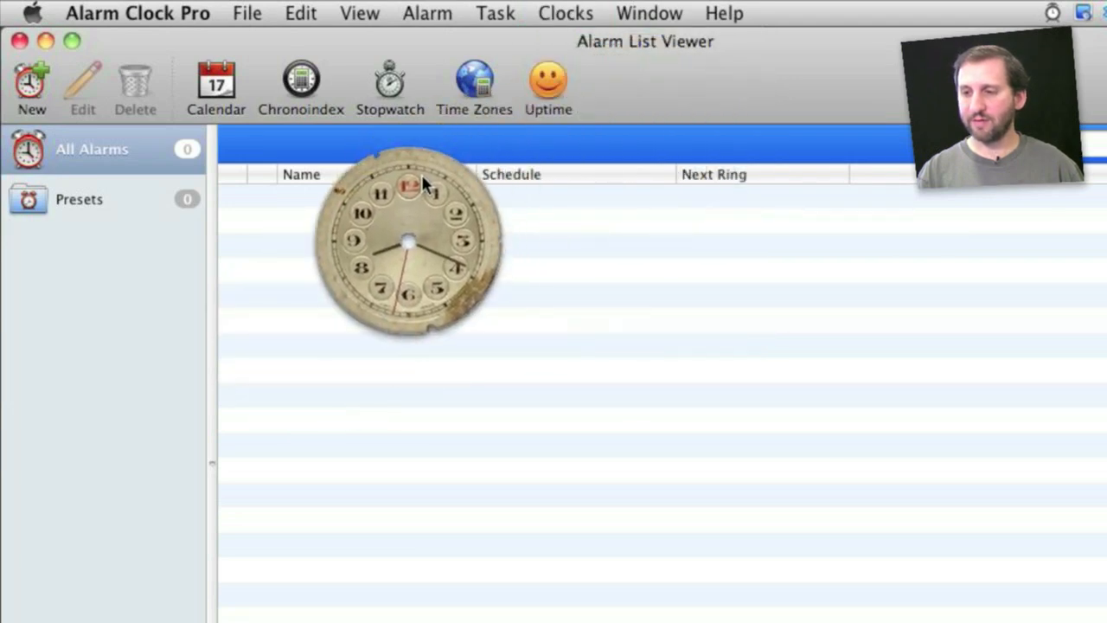
click(565, 14)
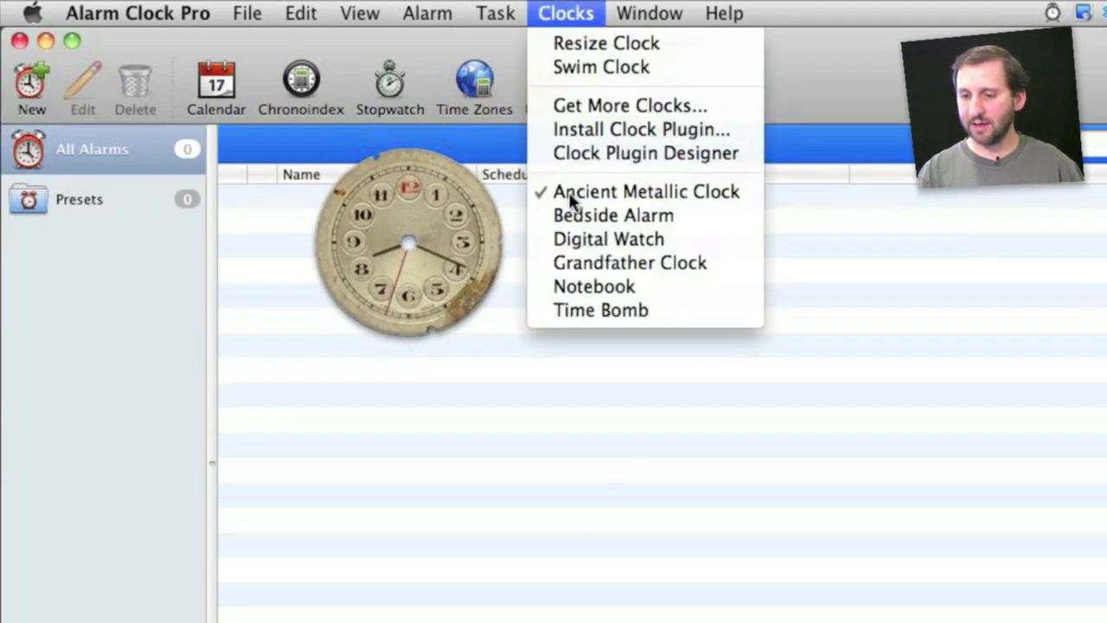
click(494, 13)
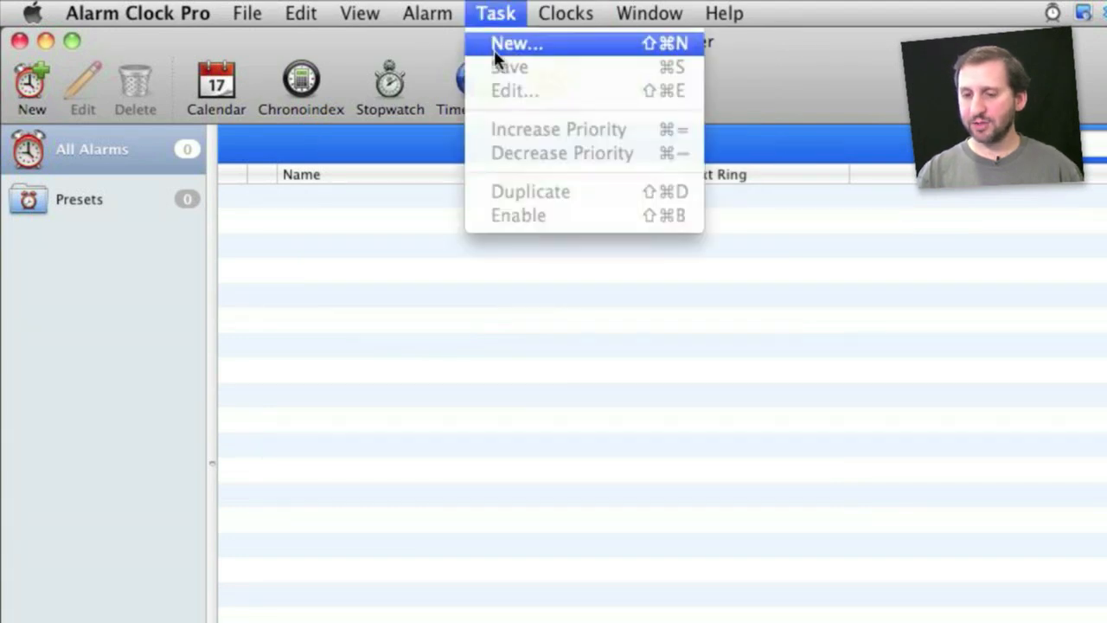
Start a new task from the Task menu, bringing up a blank Task Settings window
click(516, 43)
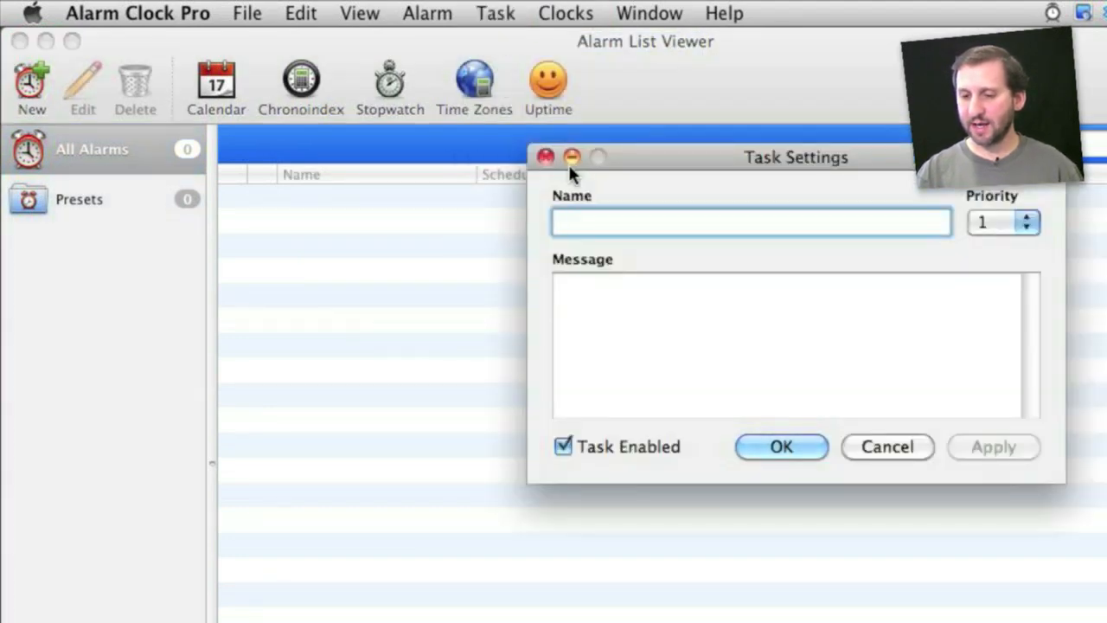